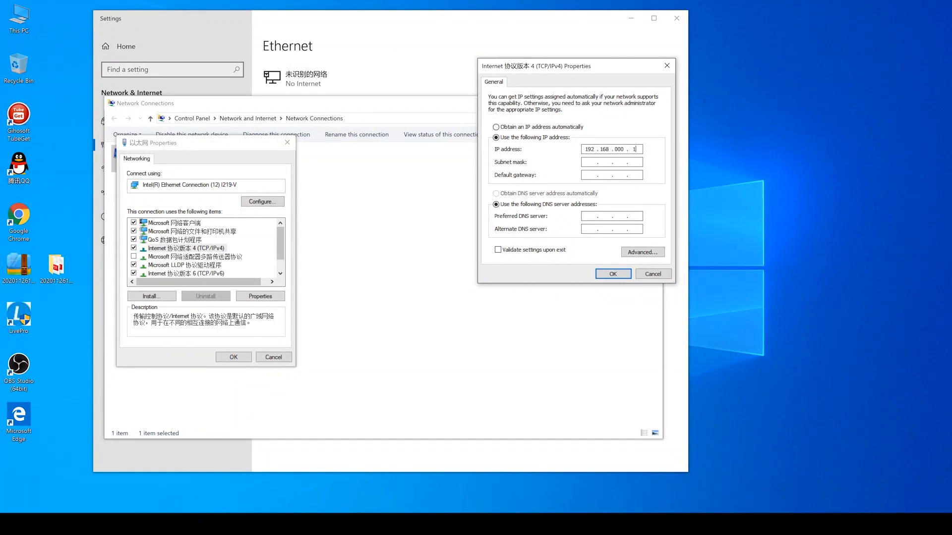
Step: Give Ethernet static IP 192.168.0.123 / 255.255.255.0 and download Livepro Firmware_Windows_V1.17
type("255.255.255.0")
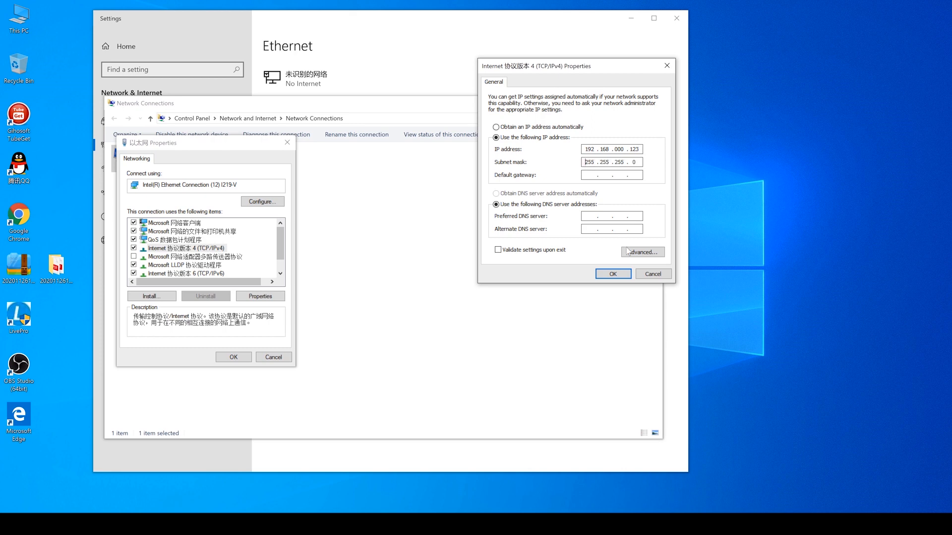
left_click(611, 273)
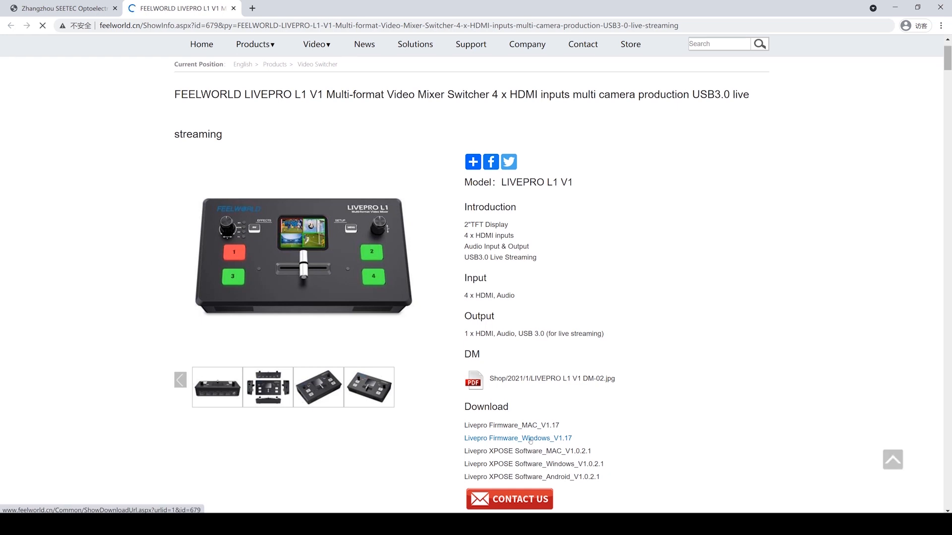
left_click(517, 438)
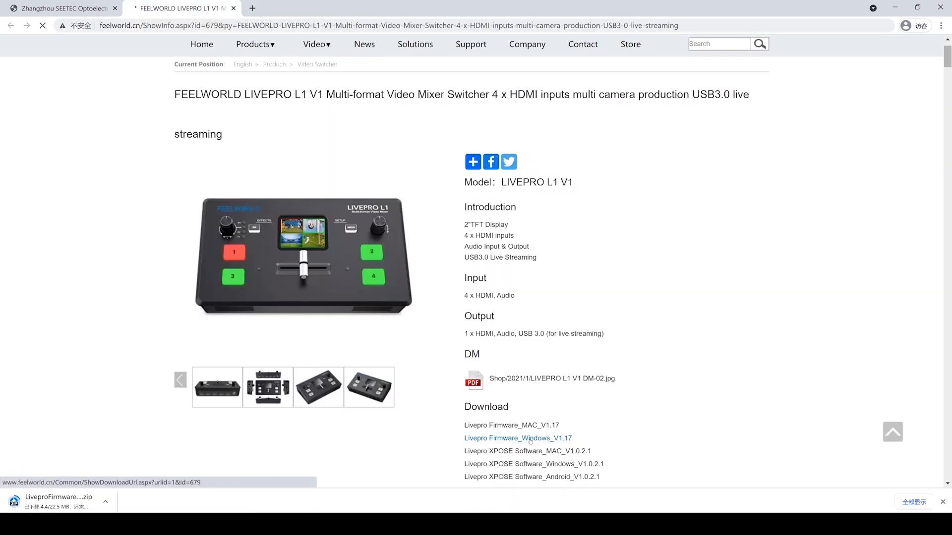
right_click(20, 62)
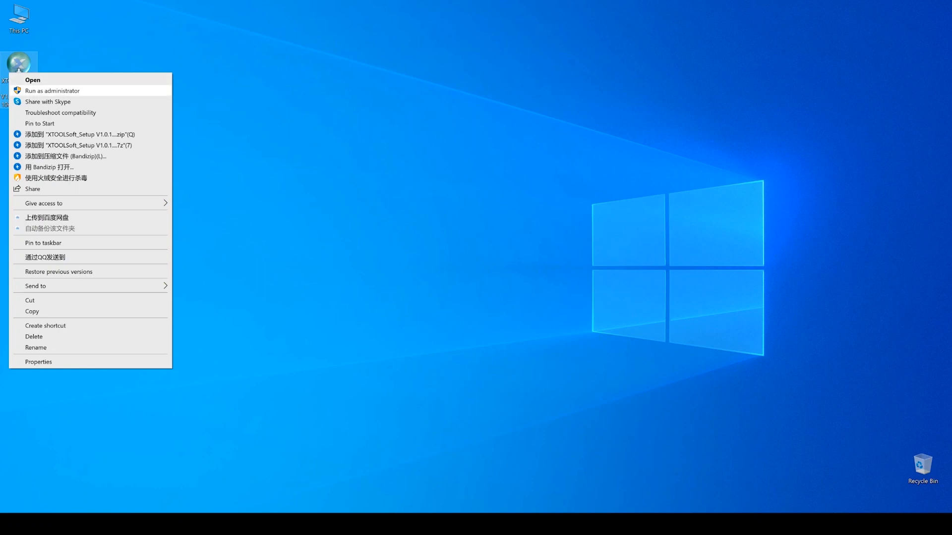
Step: Install XTOOLSoft as administrator in English and launch XTOOL from the desktop
left_click(32, 80)
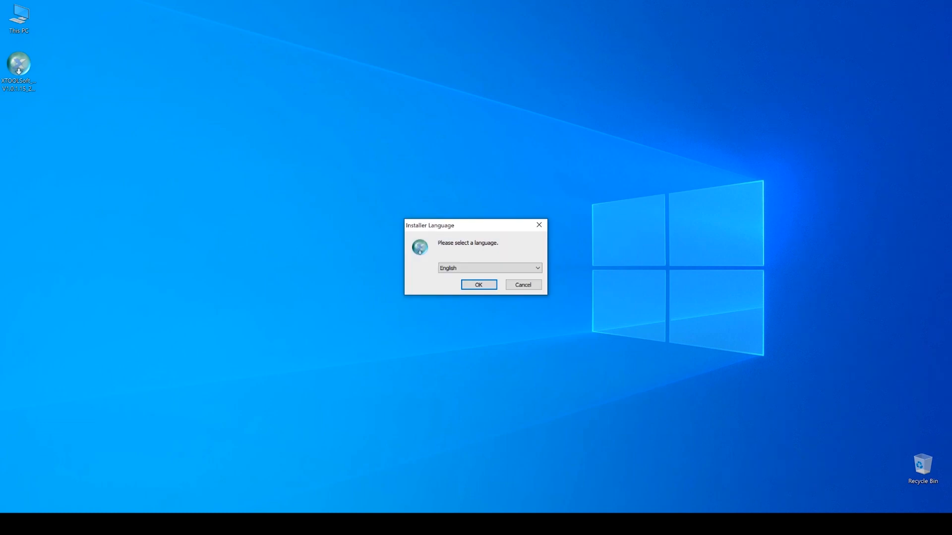
left_click(478, 284)
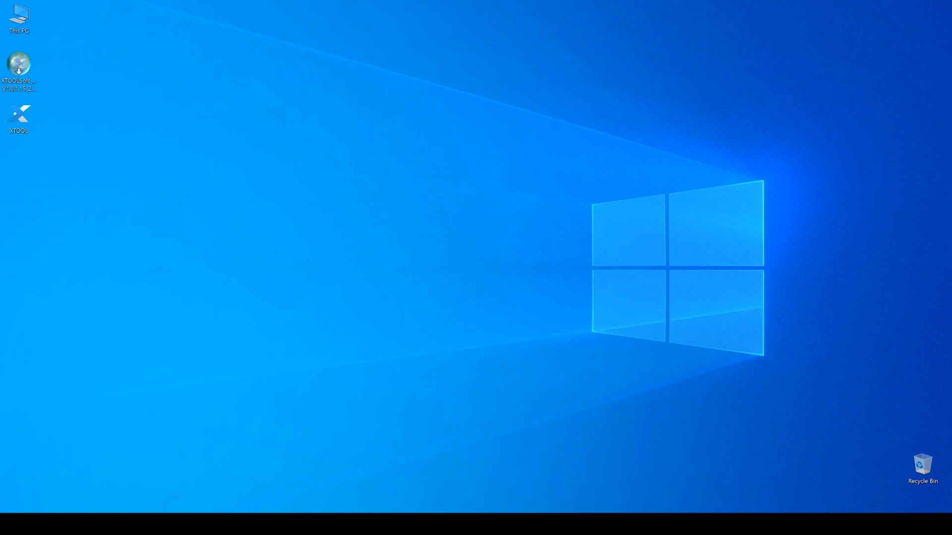
double_click(18, 118)
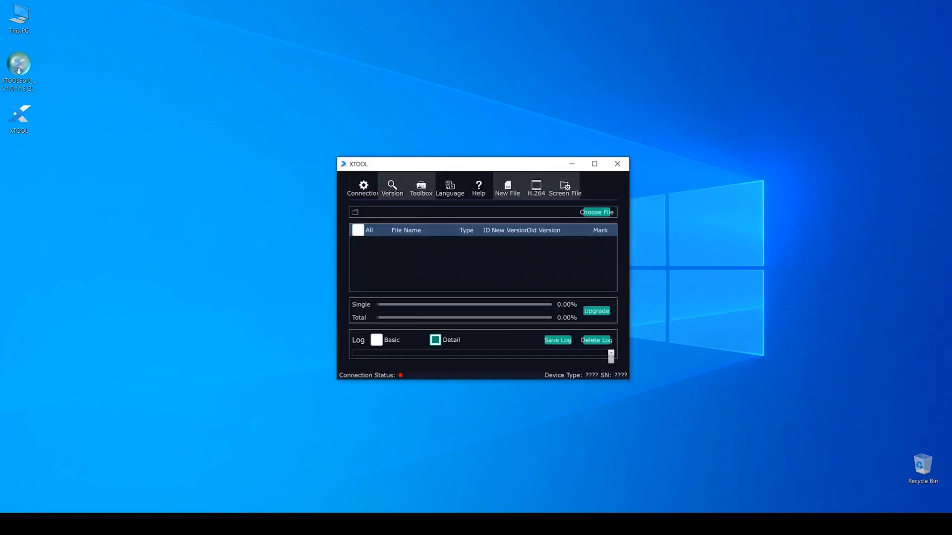
Step: Maximize XTOOL and open its Connection settings
left_click(592, 164)
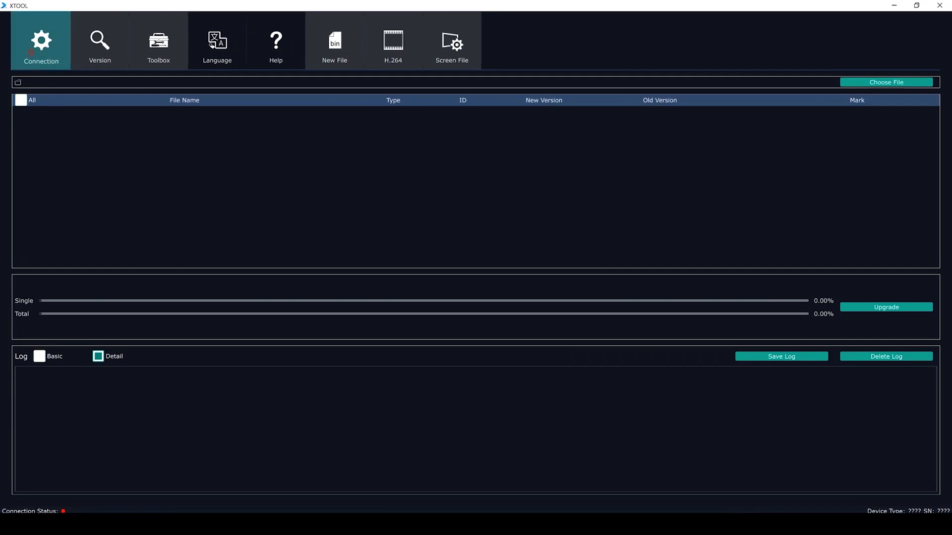
left_click(41, 40)
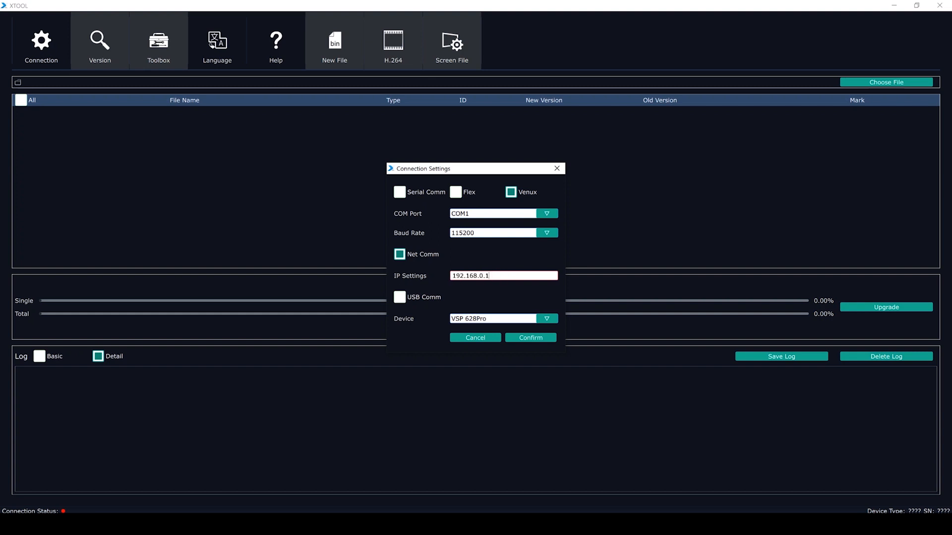
Step: Connect to the switcher at 192.168.10.9, acknowledge 'IP address set!', and close Connection Settings
left_click(529, 338)
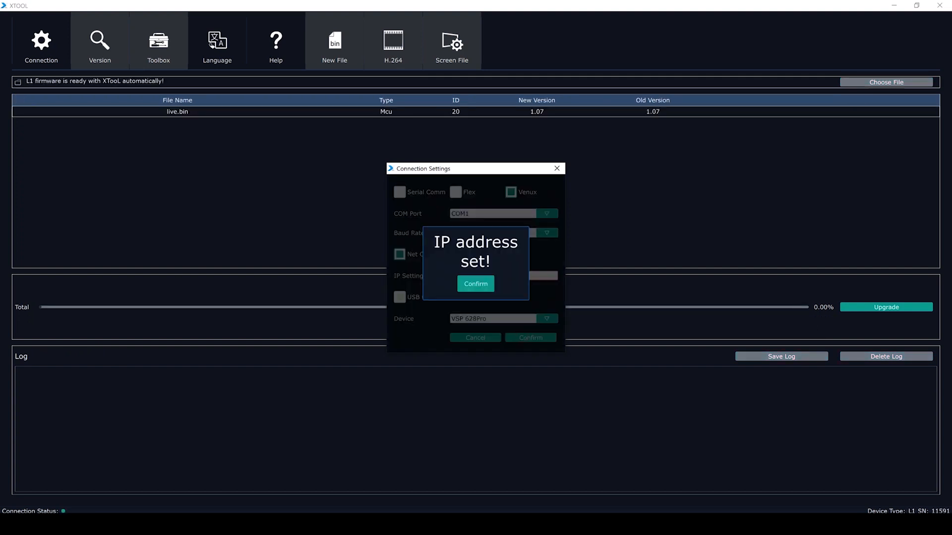
left_click(475, 284)
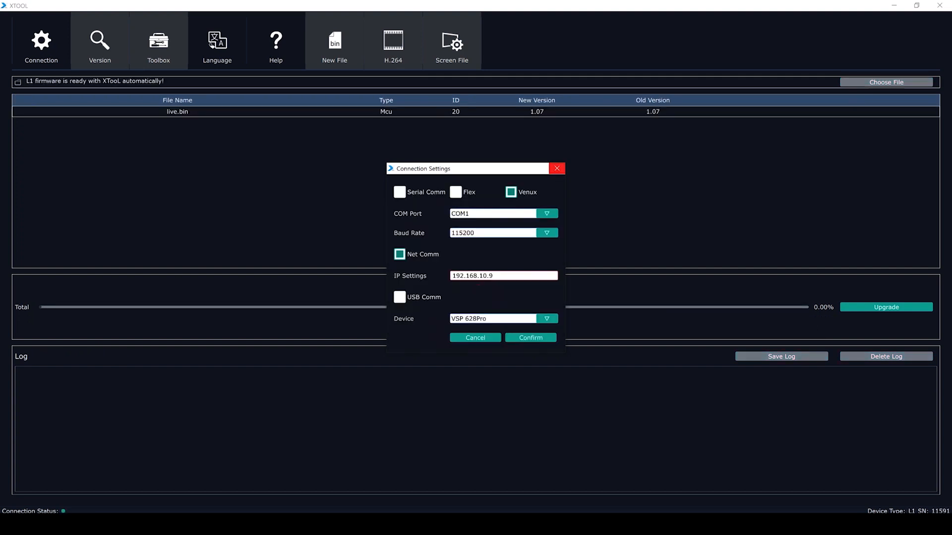
left_click(529, 338)
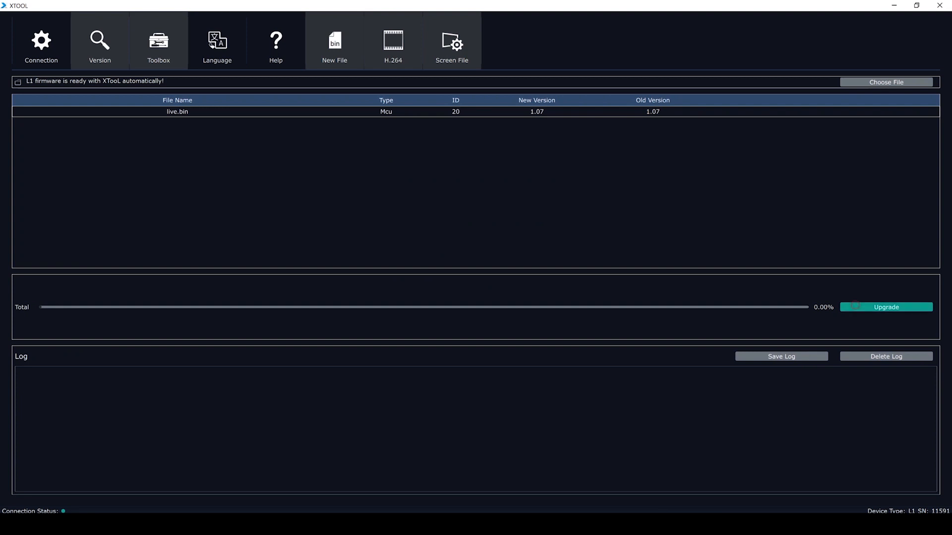
Step: Upgrade the L1 with live.bin to 100% and confirm 'New Version Upgraded!'
left_click(884, 307)
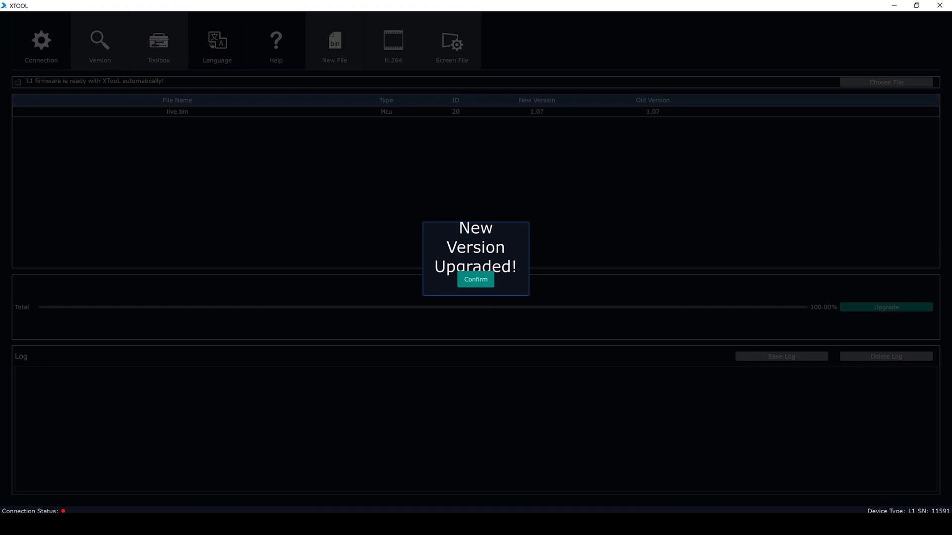
left_click(476, 280)
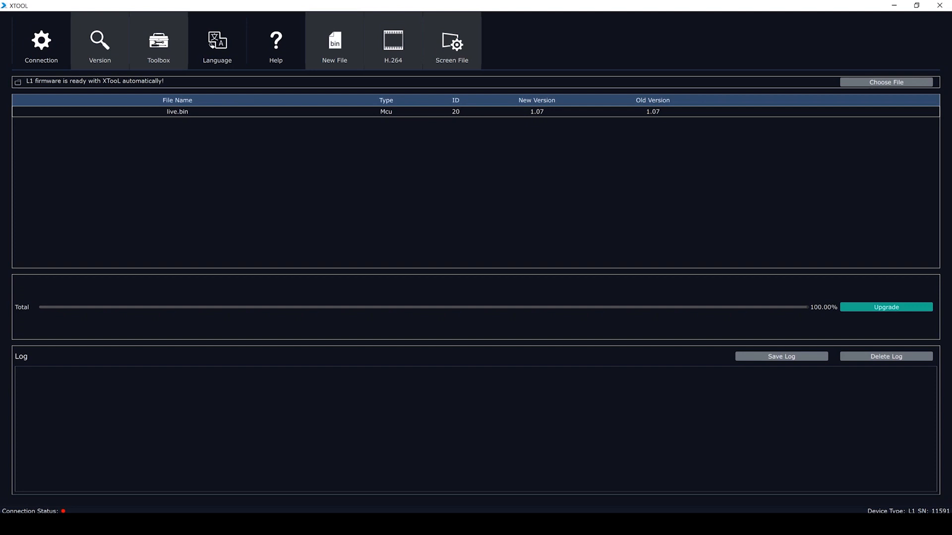